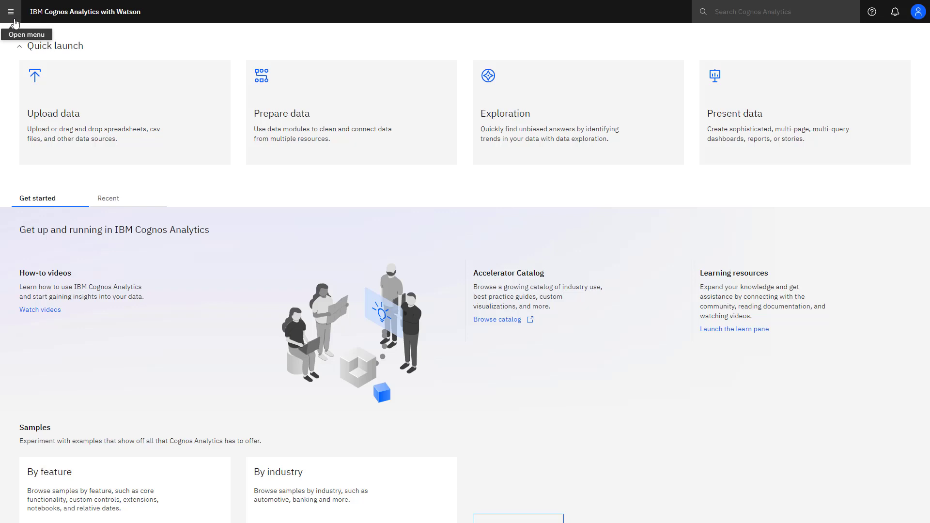
- Go to the Content page listing personal folders, uploaded files and data modules
left_click(11, 11)
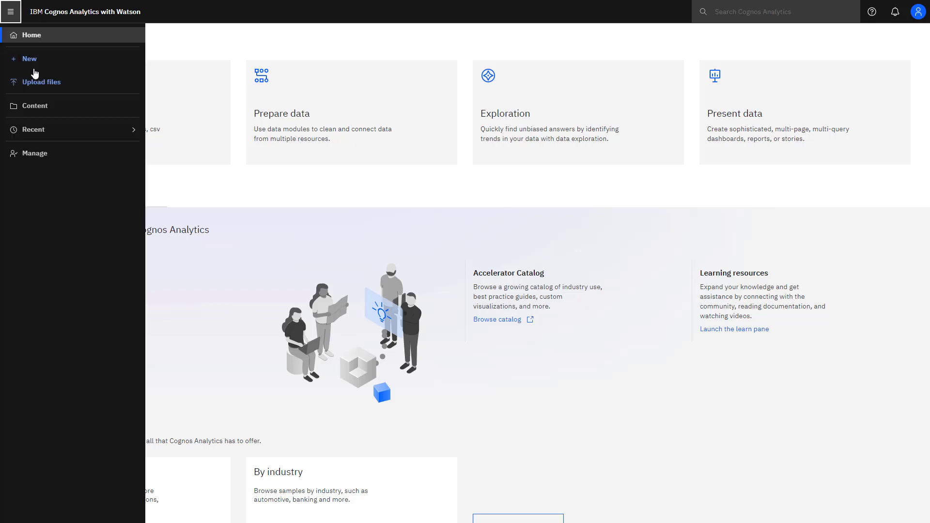
left_click(36, 106)
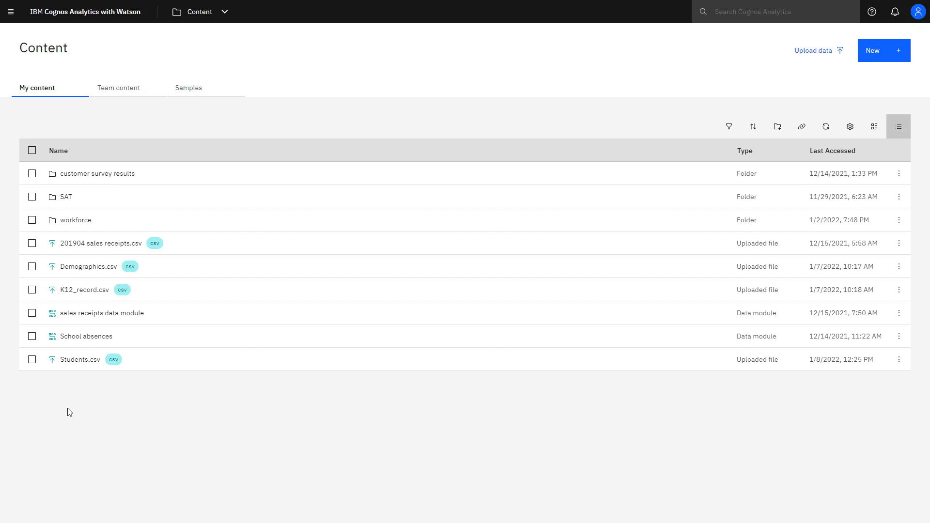
- Copy Students.csv to the 'new results' folder under Team content
left_click(32, 360)
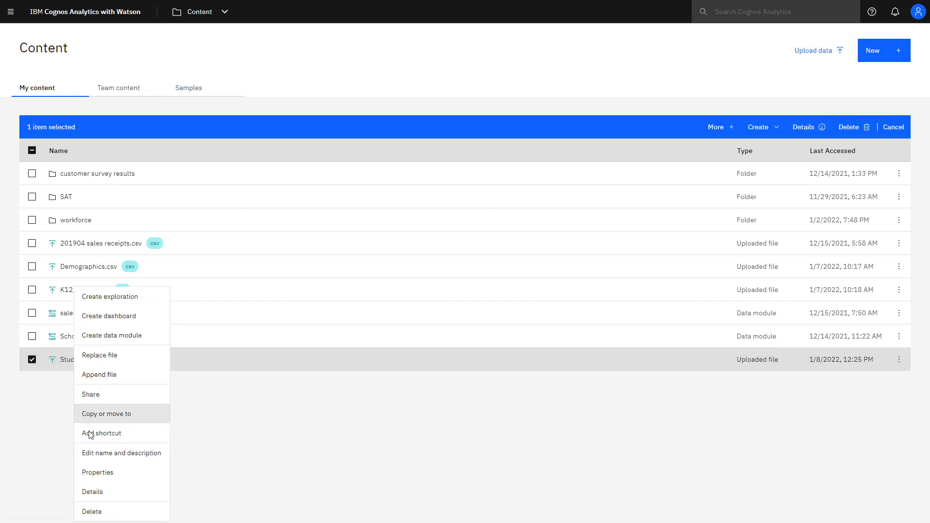
left_click(107, 414)
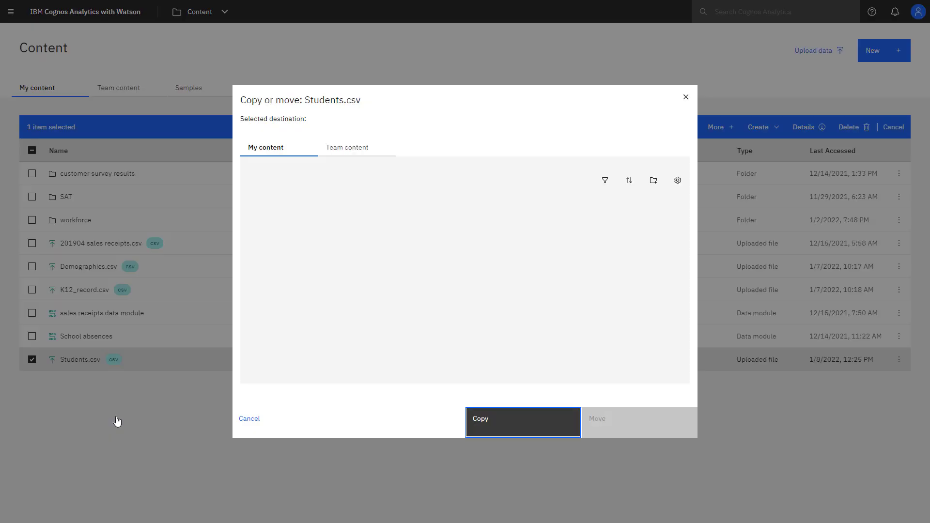
left_click(265, 147)
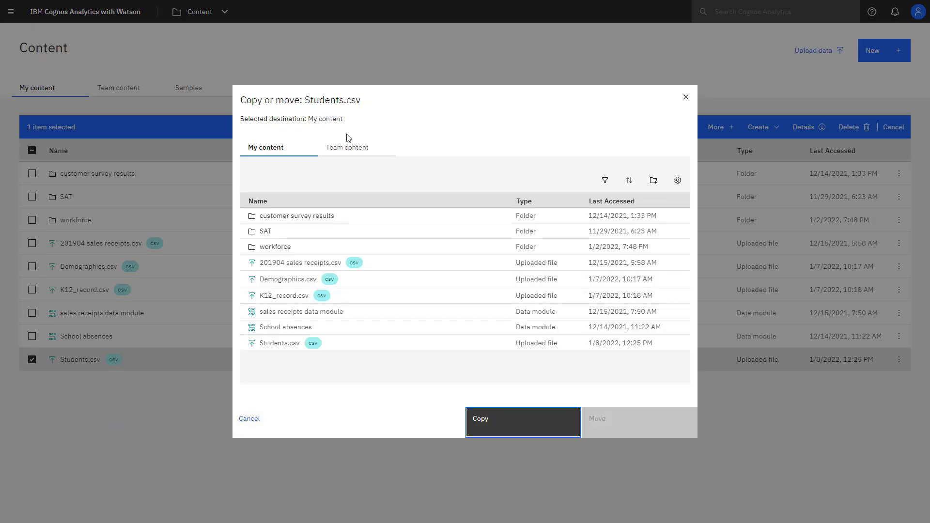
left_click(347, 146)
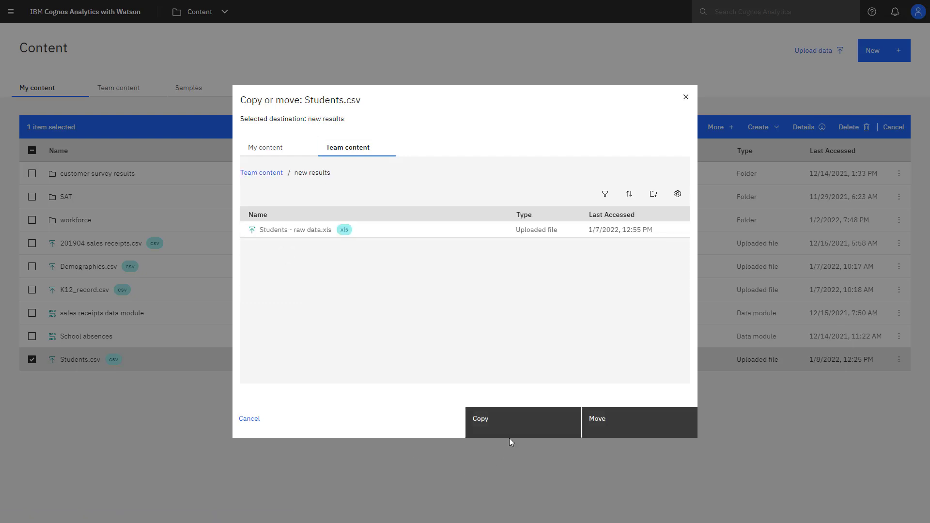
mouse_move(501, 426)
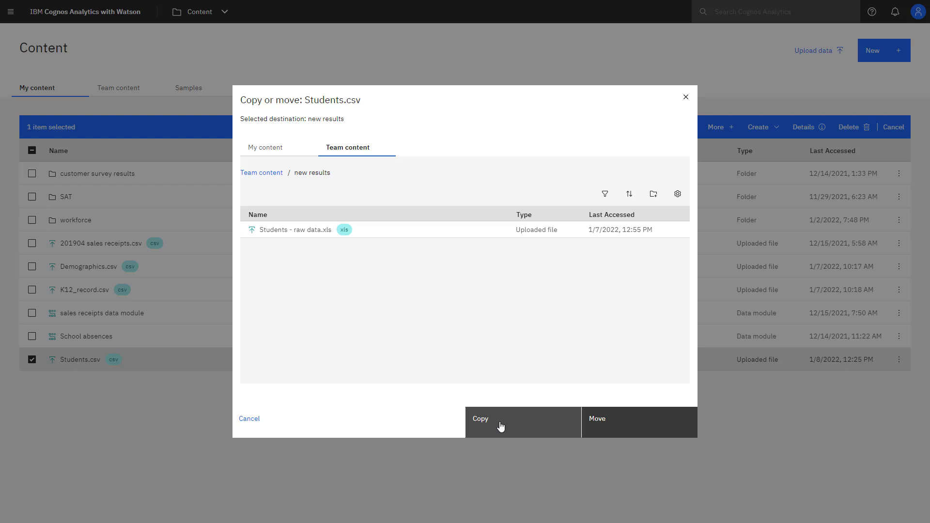
left_click(501, 421)
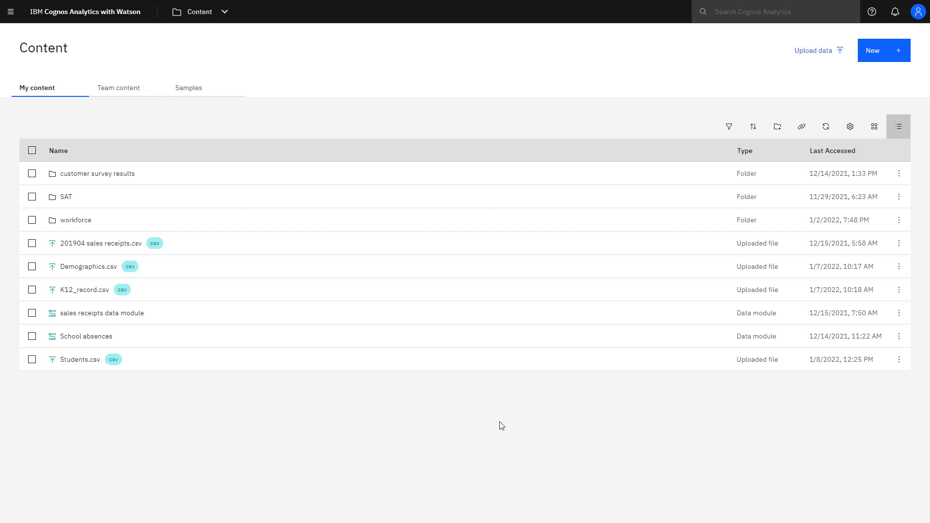
mouse_move(777, 126)
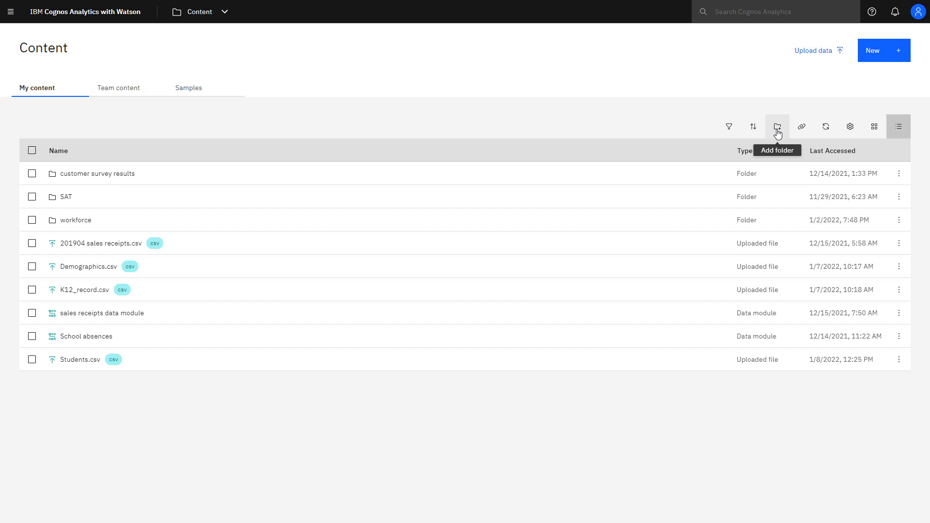
- Browse Team content to the 'new results' folder showing the copied Students.csv
left_click(118, 88)
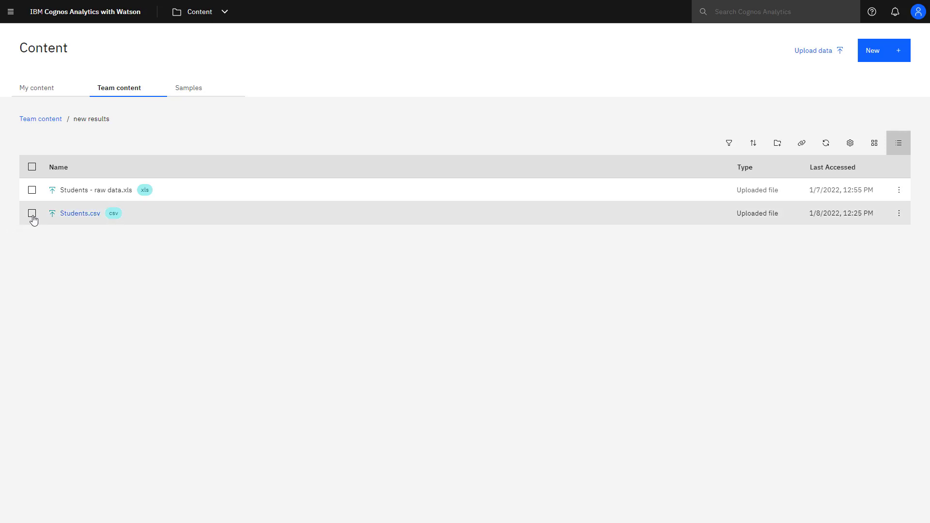
- Mark the copied Students.csv as a hidden entry via its advanced properties
left_click(31, 213)
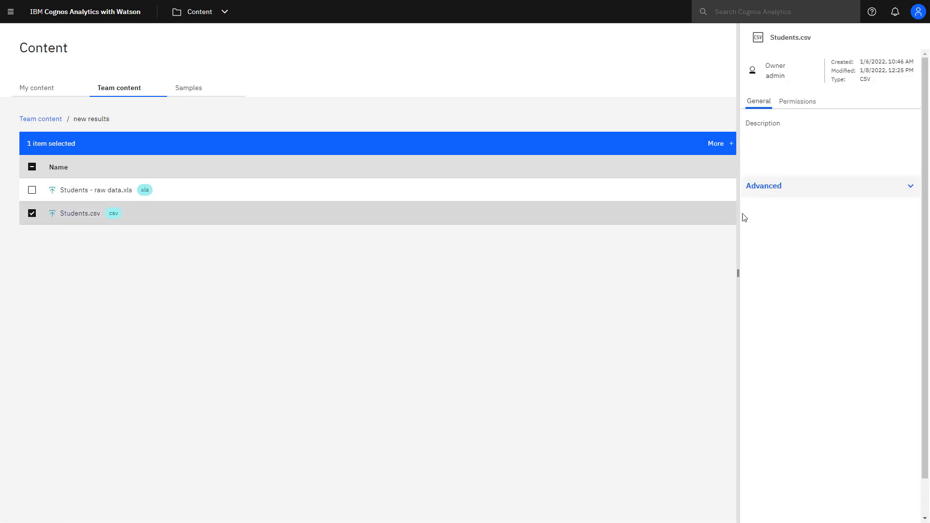
left_click(764, 186)
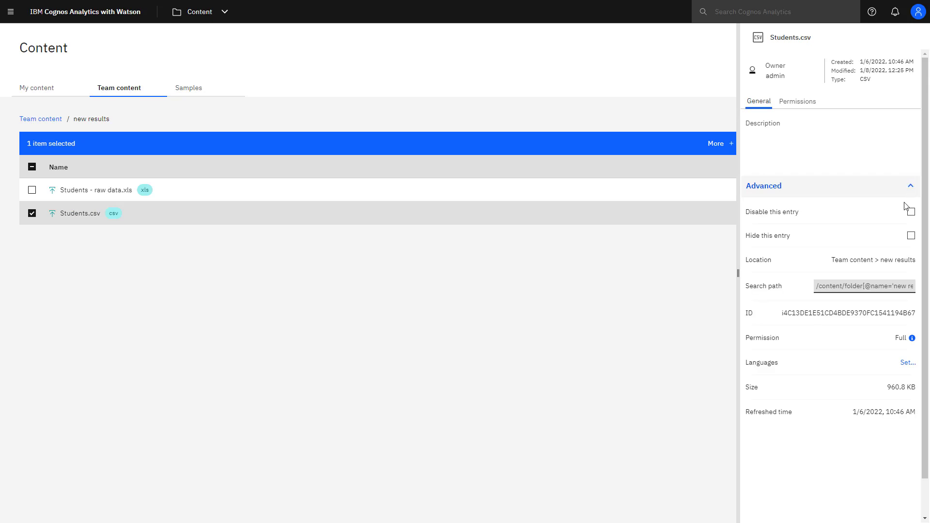
left_click(910, 235)
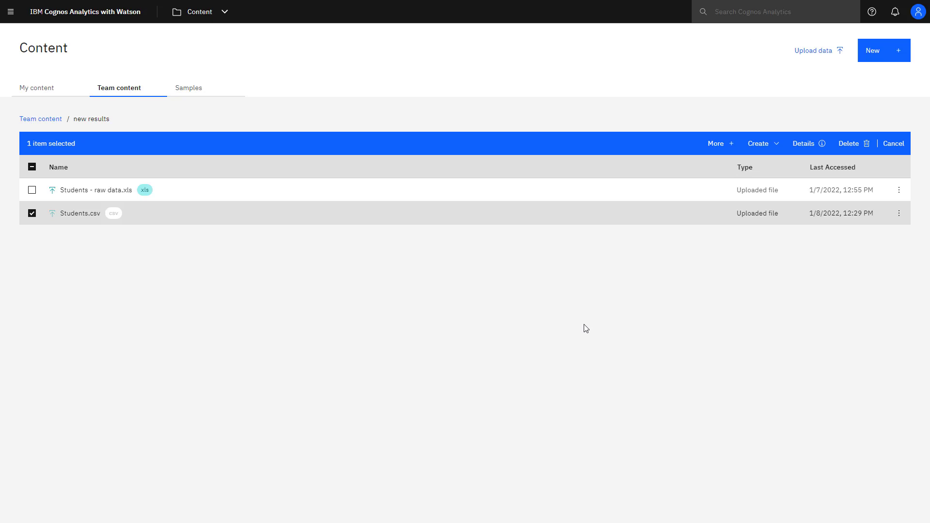
mouse_move(64, 235)
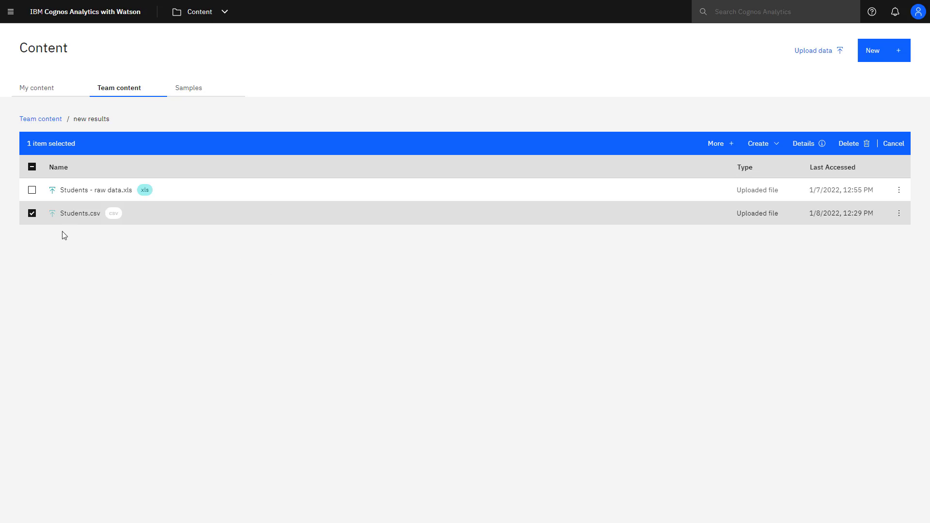
left_click(893, 143)
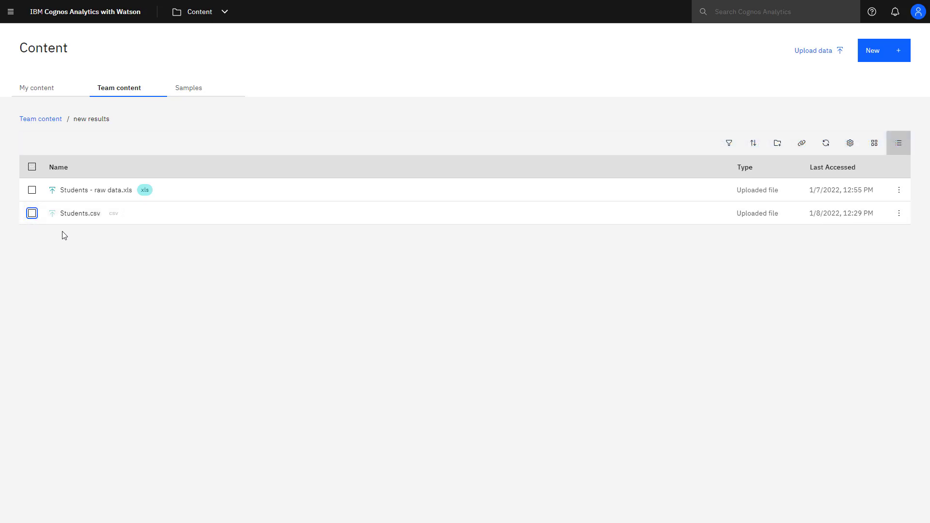
- Delete Students.csv from 'new results', leaving only Students - raw data.xls
left_click(31, 213)
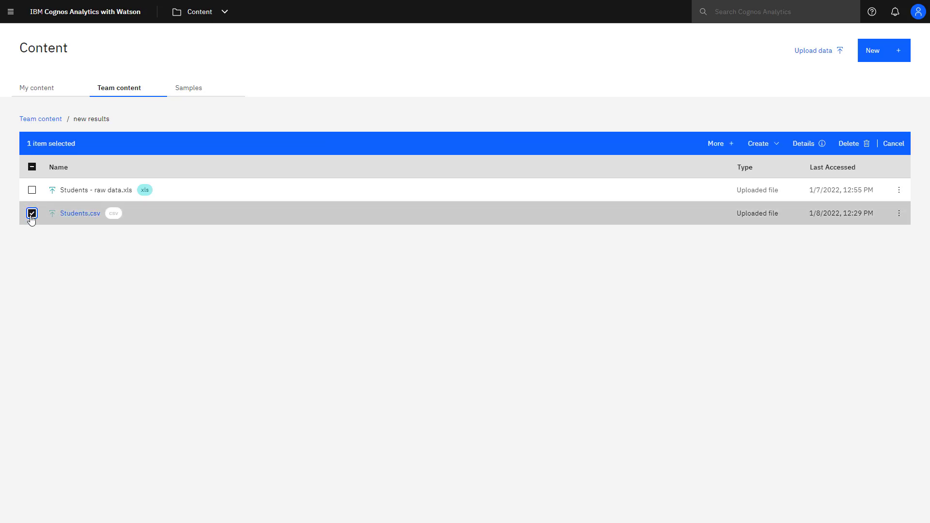
left_click(847, 143)
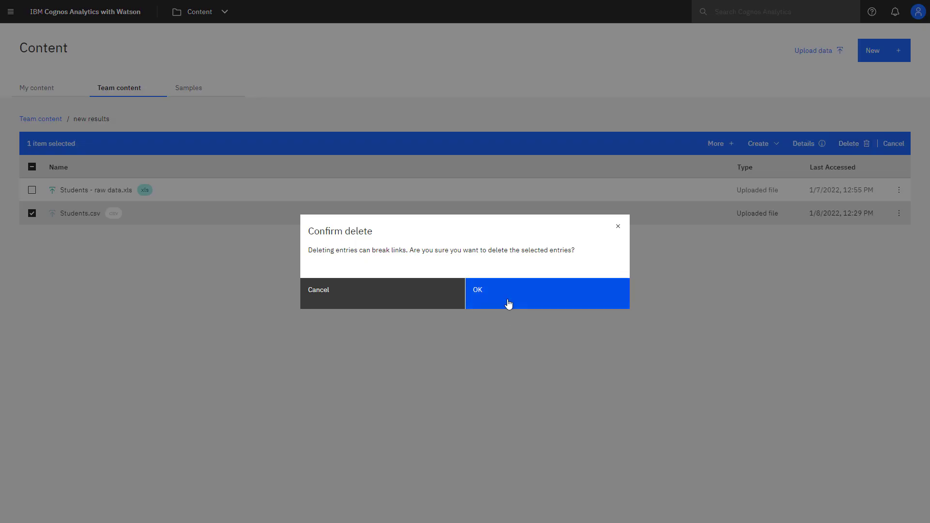
left_click(506, 290)
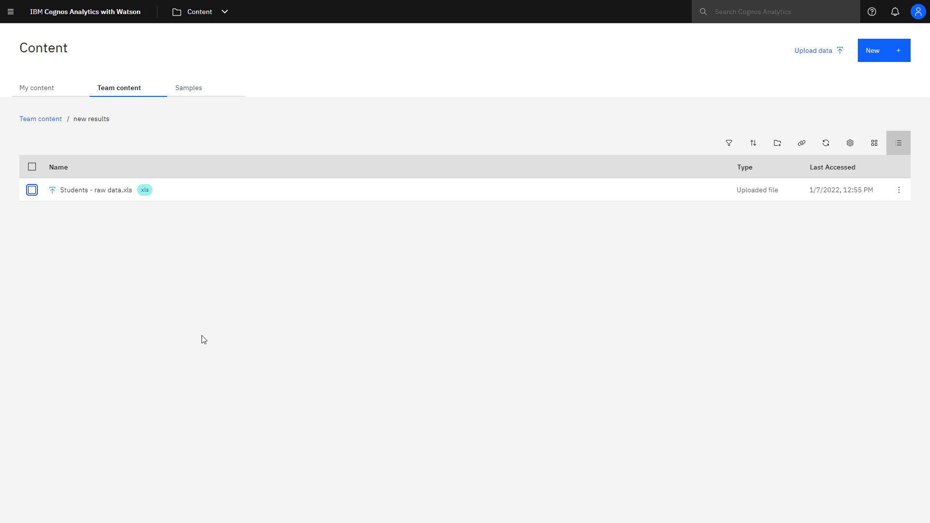
mouse_move(181, 318)
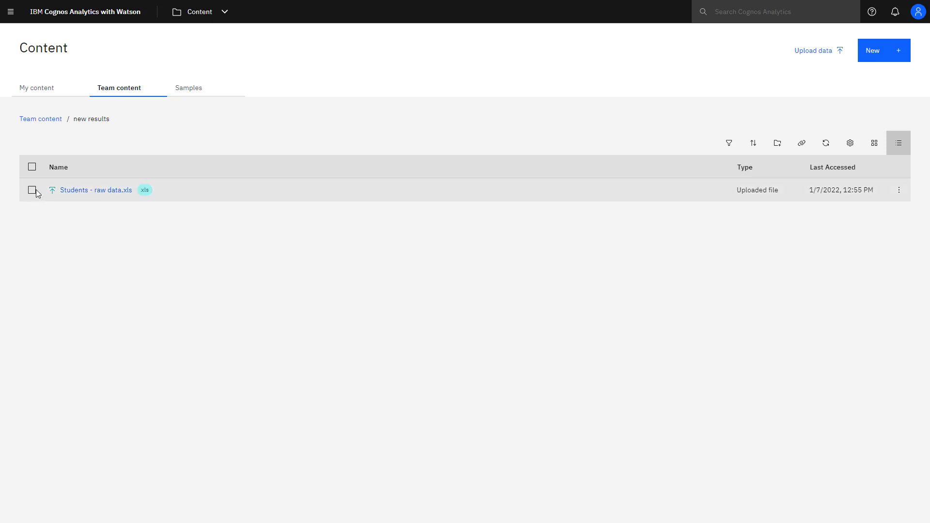
- Rename the raw data file 'yearly student data' and start a 'refreshes bi w' description
left_click(32, 190)
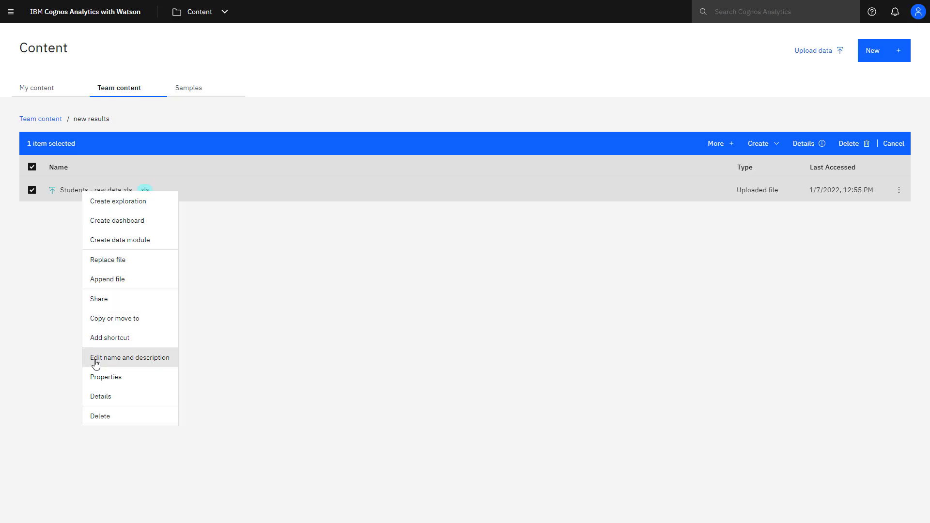
left_click(128, 357)
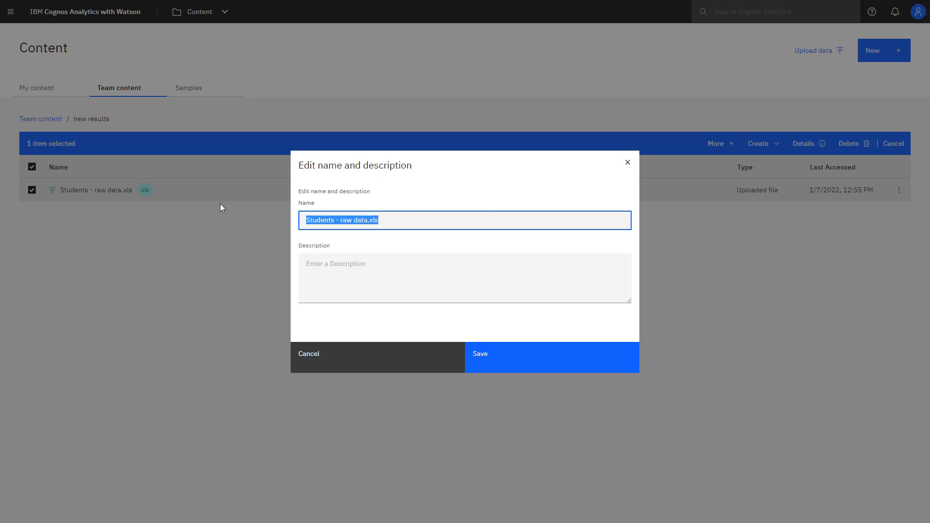
type("yearly student data")
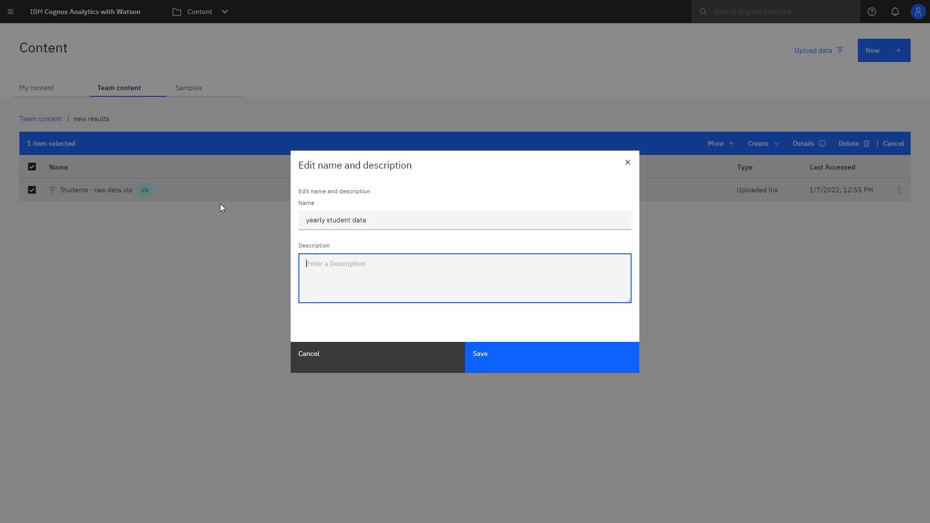
type("refreshes bi w")
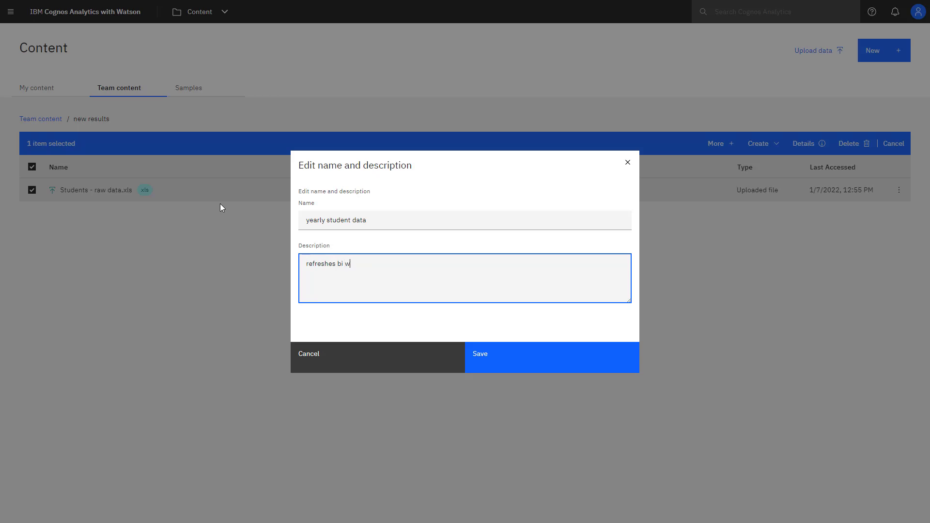